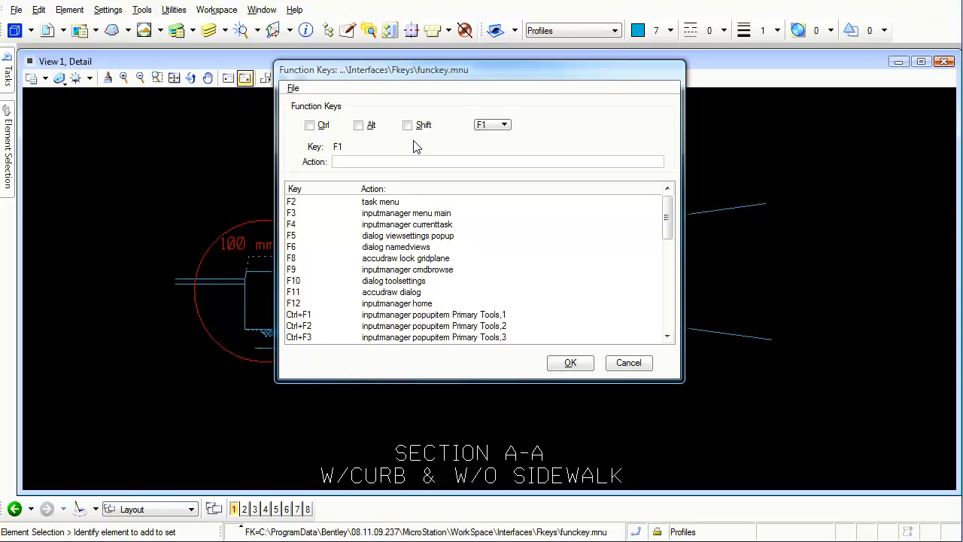
- Open MyMenu.mnu from the Fkeys folder in the function key editor
{"action": "left_click", "coordinate": [292, 88]}
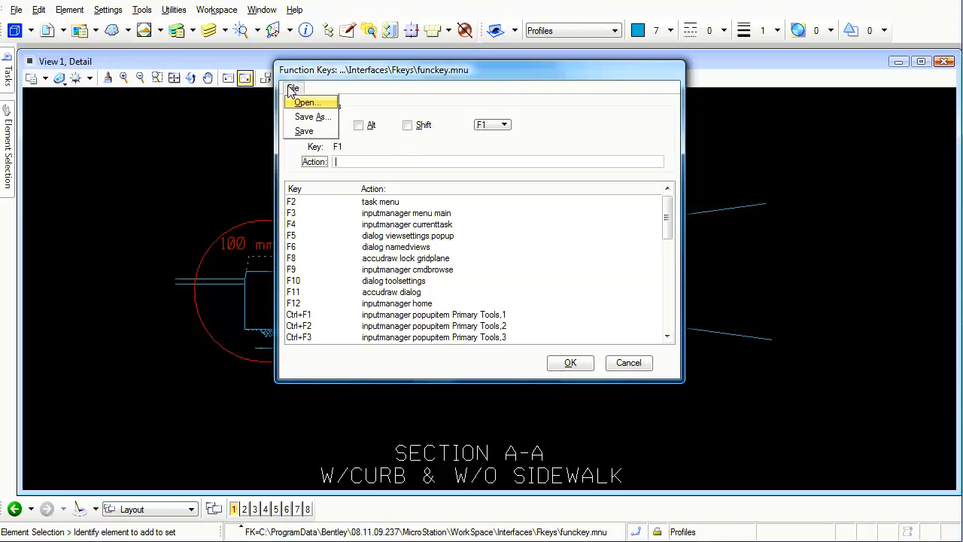
{"action": "left_click", "coordinate": [307, 102]}
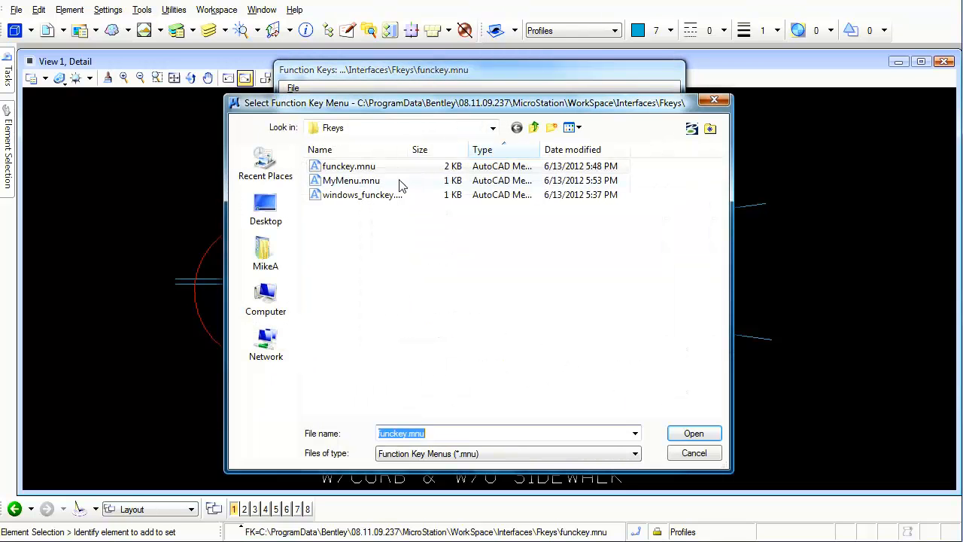
{"action": "left_click", "coordinate": [351, 179]}
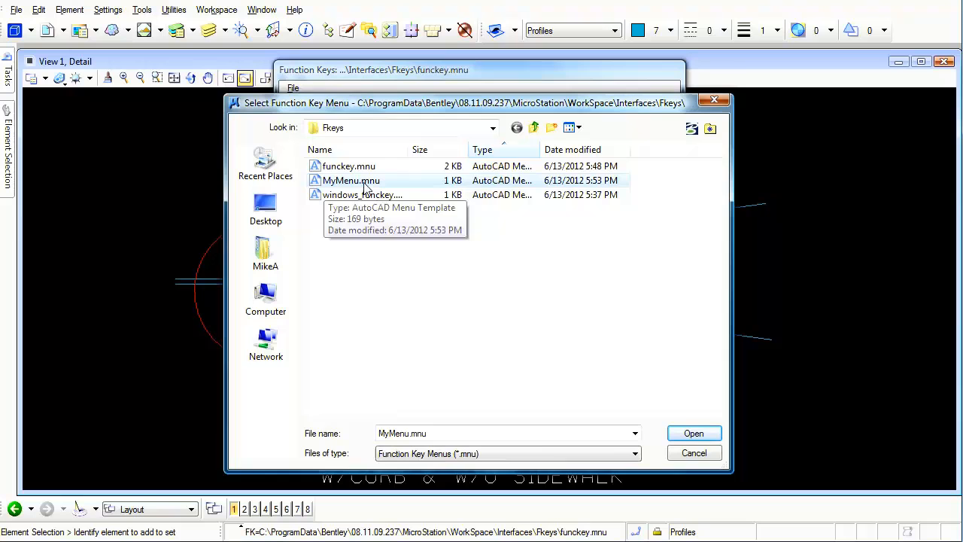
{"action": "left_click", "coordinate": [693, 433]}
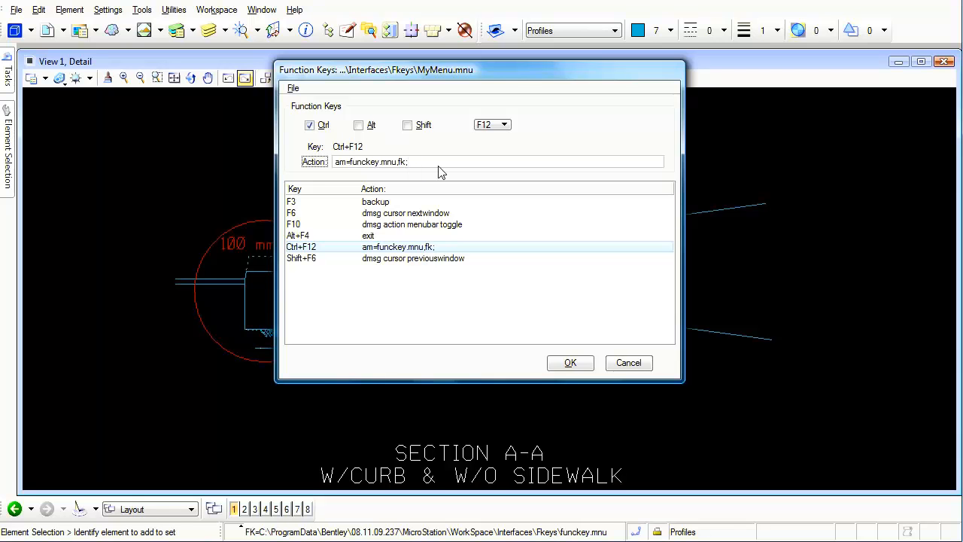
{"action": "mouse_move", "coordinate": [368, 505]}
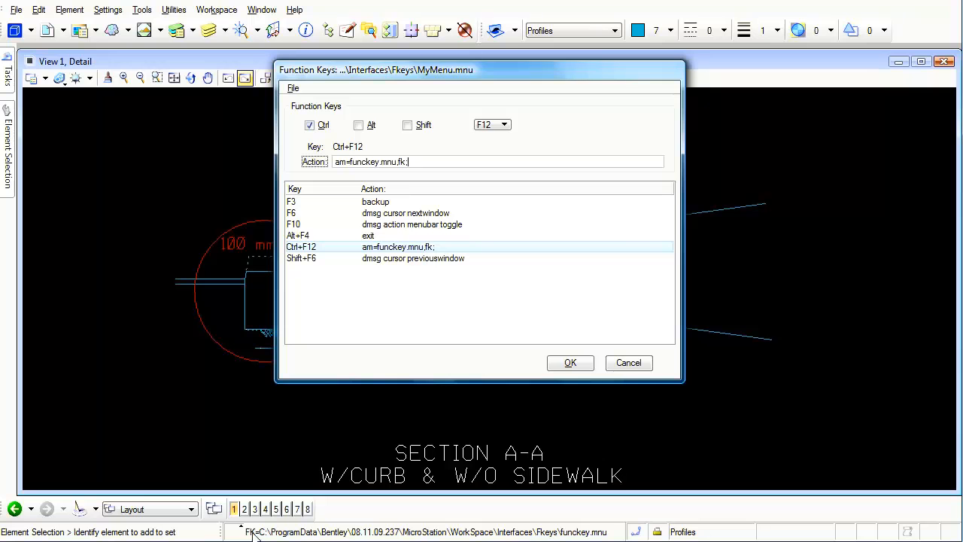
{"action": "mouse_move", "coordinate": [598, 535]}
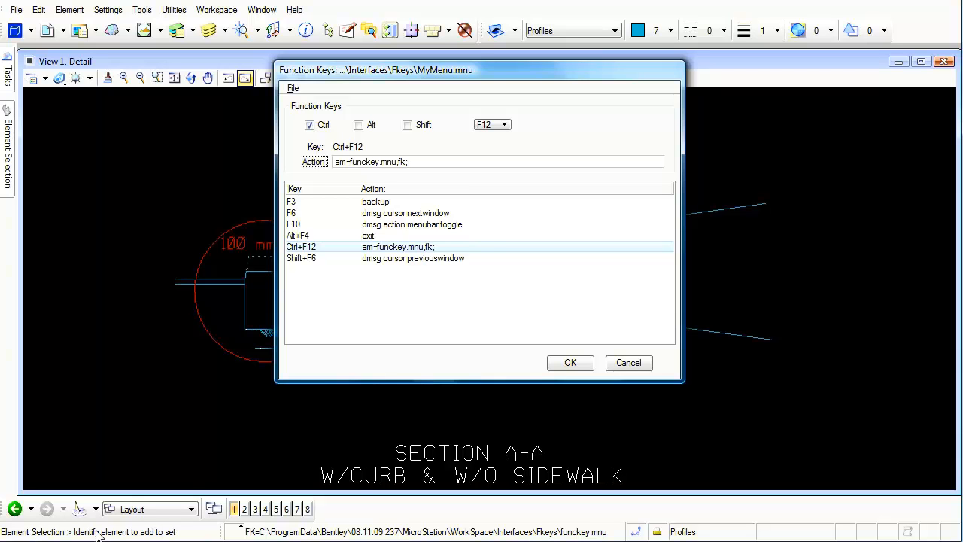
{"action": "mouse_move", "coordinate": [430, 179]}
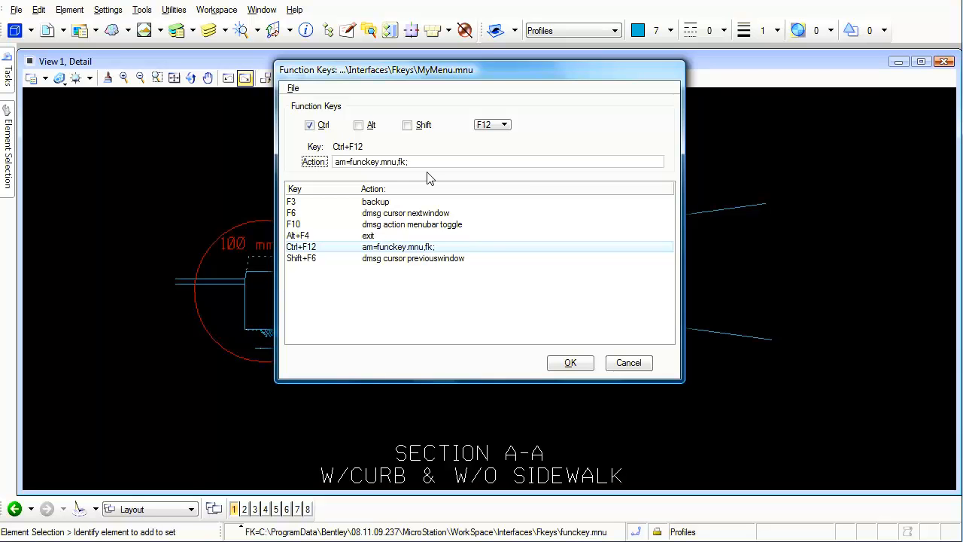
- Begin the message command after MyMenu.mnu's Ctrl+F12 action, correcting mistyped letters
{"action": "type", "text": "m,"}
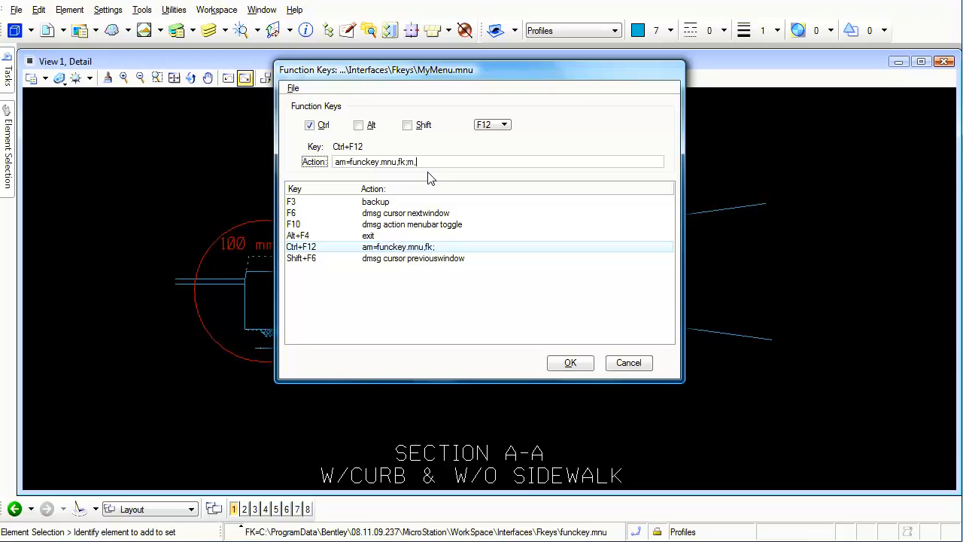
{"action": "type", "text": "er"}
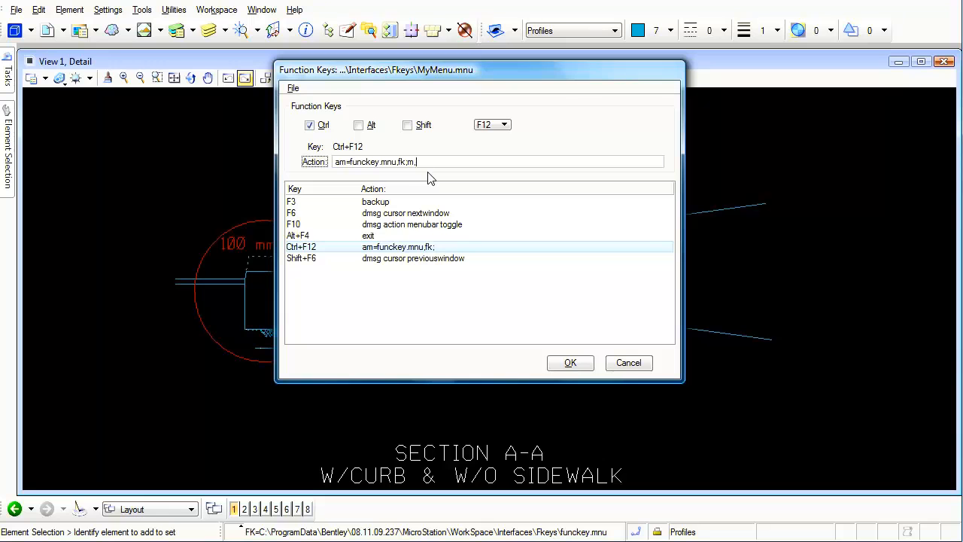
{"action": "type", "text": "st"}
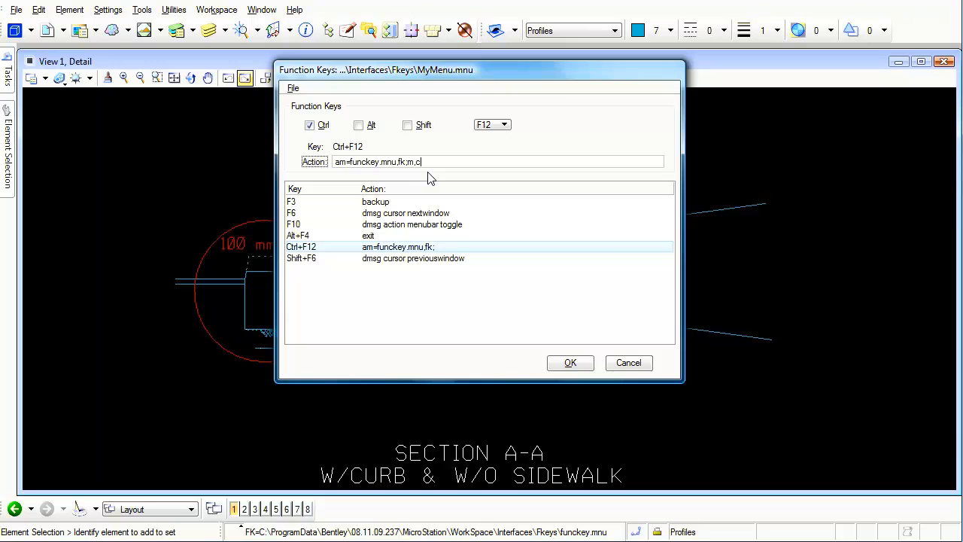
{"action": "type", "text": "f"}
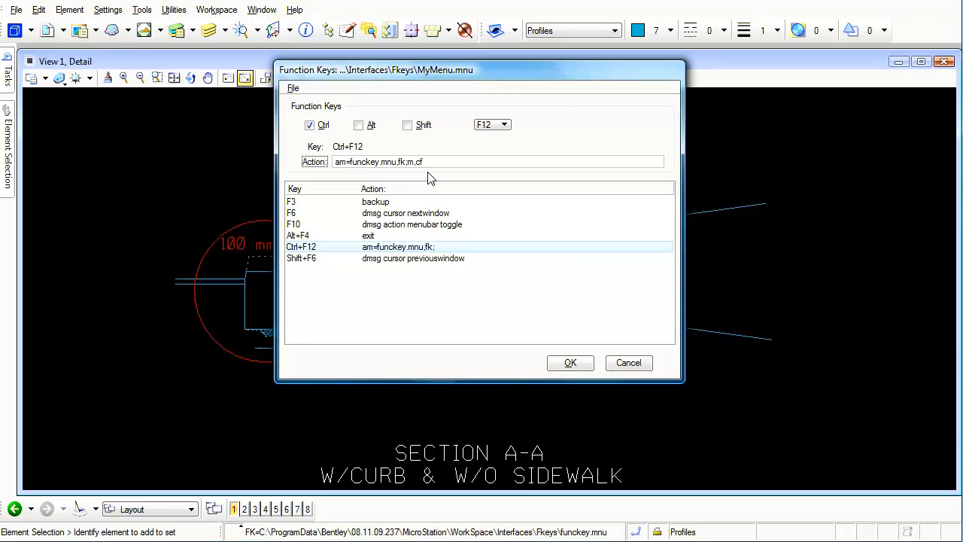
{"action": "key", "text": "BackSpace"}
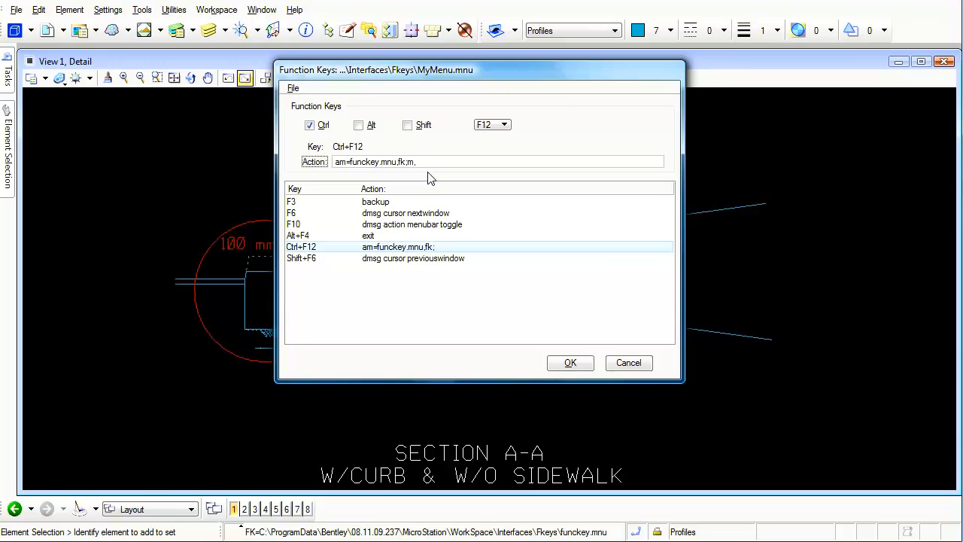
{"action": "type", "text": "pr"}
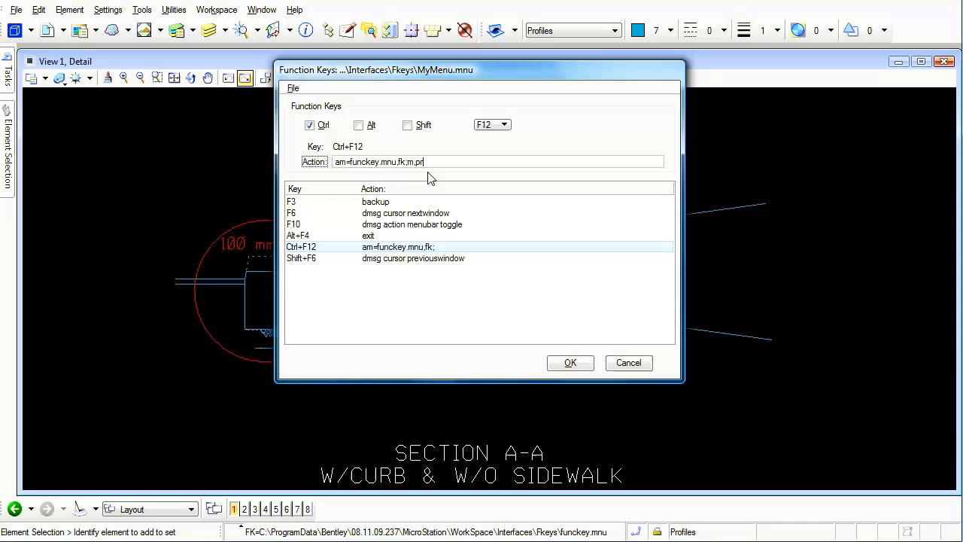
{"action": "key", "text": "BackSpace"}
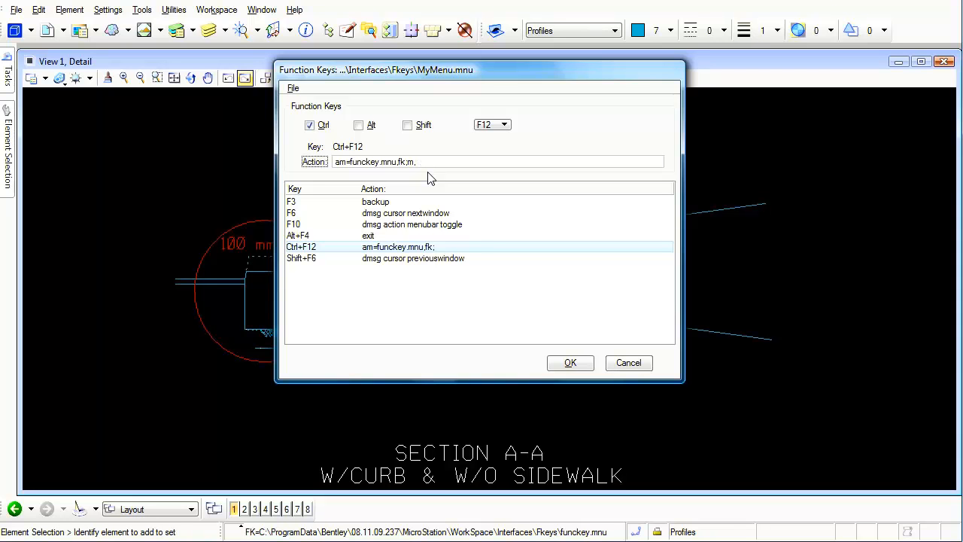
{"action": "type", "text": "erF"}
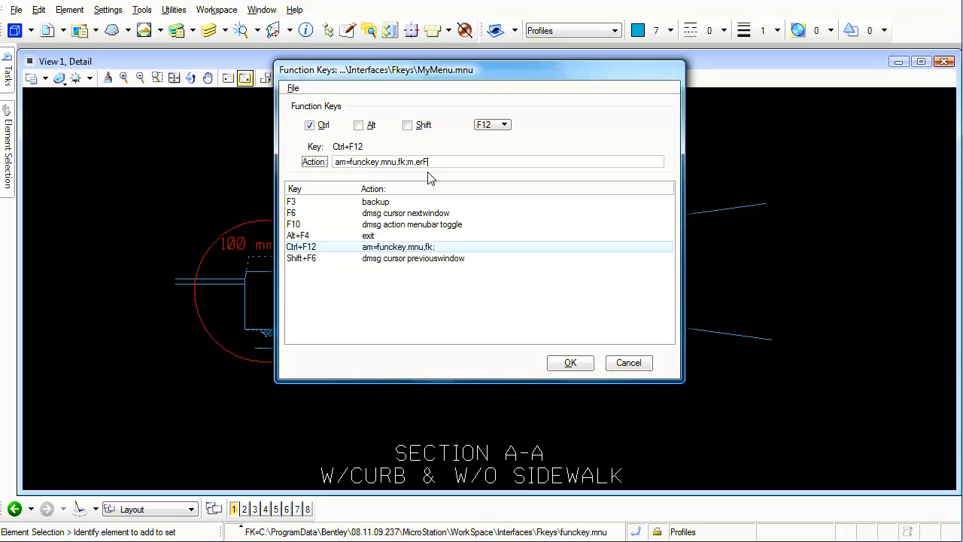
- Finish the Ctrl+F12 message text 'Funckey.mnu is loaded;'
{"action": "type", "text": "unckey,"}
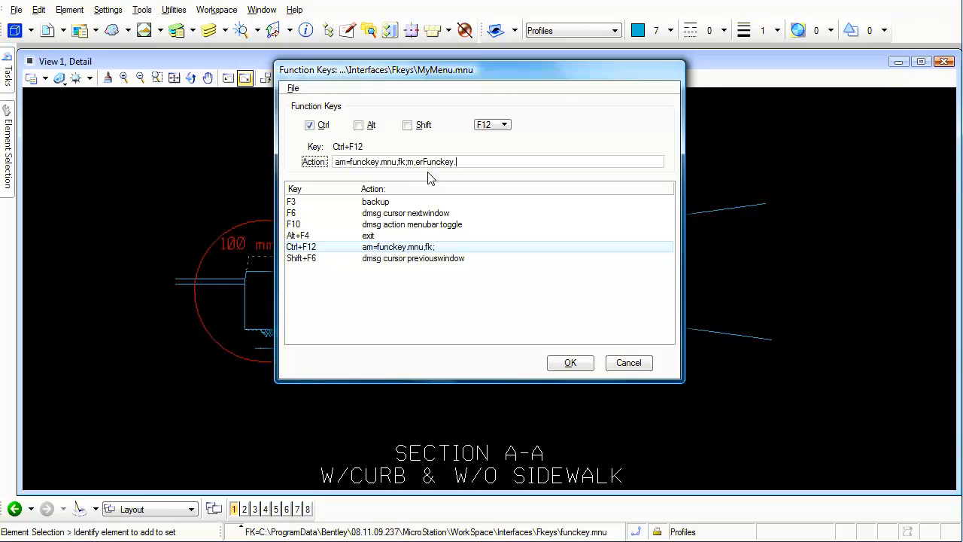
{"action": "type", "text": "mnu"}
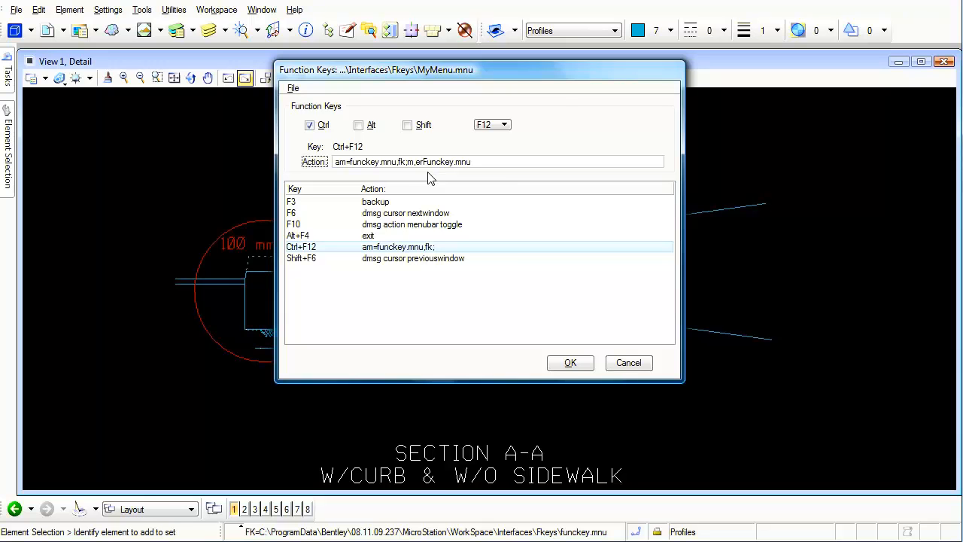
{"action": "type", "text": "is load"}
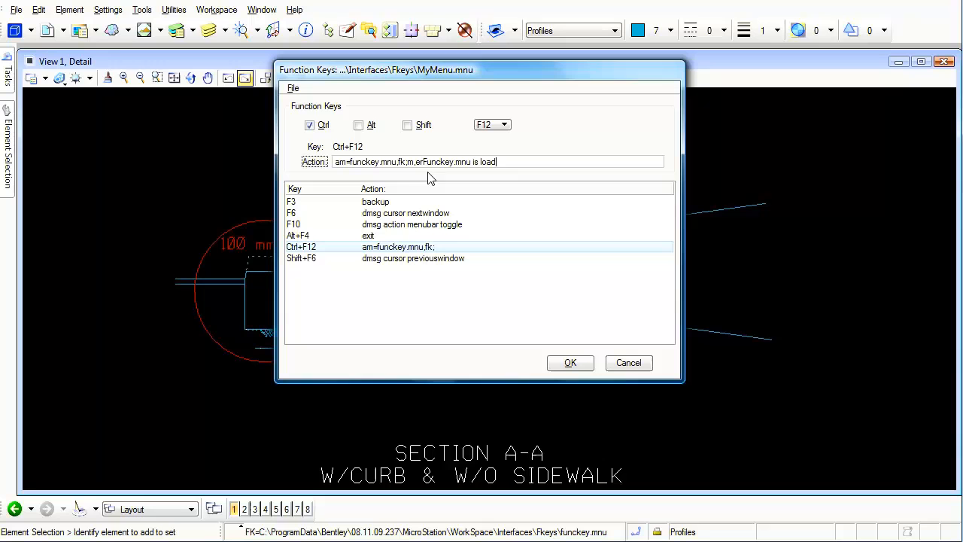
{"action": "type", "text": "ed"}
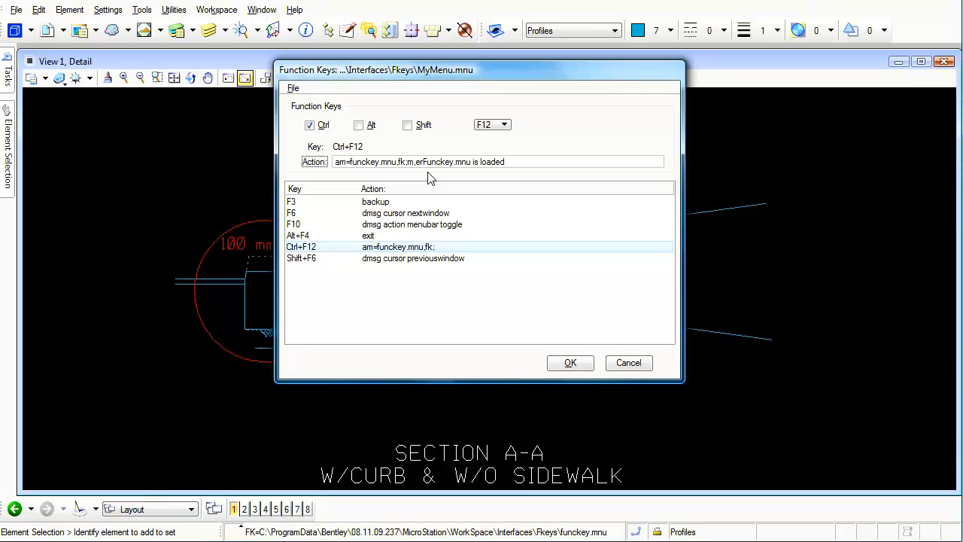
{"action": "type", "text": ";"}
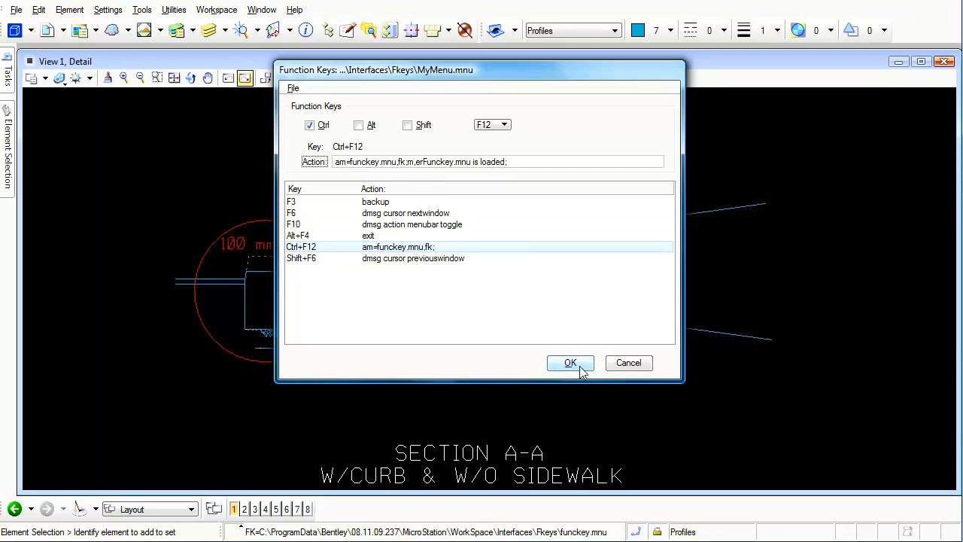
- Accept the edited Ctrl+F12 action with OK, closing the Function Keys dialog
{"action": "left_click", "coordinate": [570, 363]}
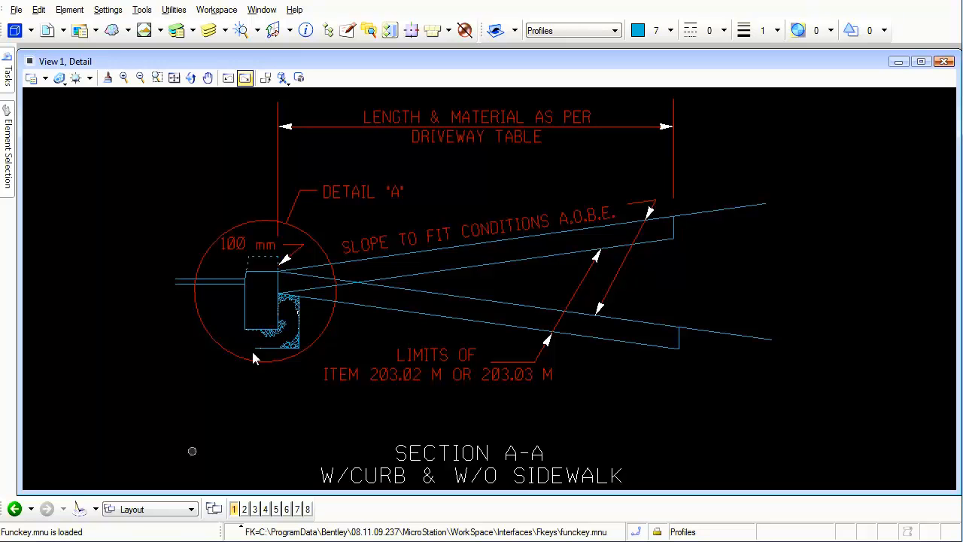
- Reopen Workspace > Function Keys and select funckey.mnu's Ctrl+F12 entry (am=MyMenu.mnu,fk;)
{"action": "left_click", "coordinate": [217, 9]}
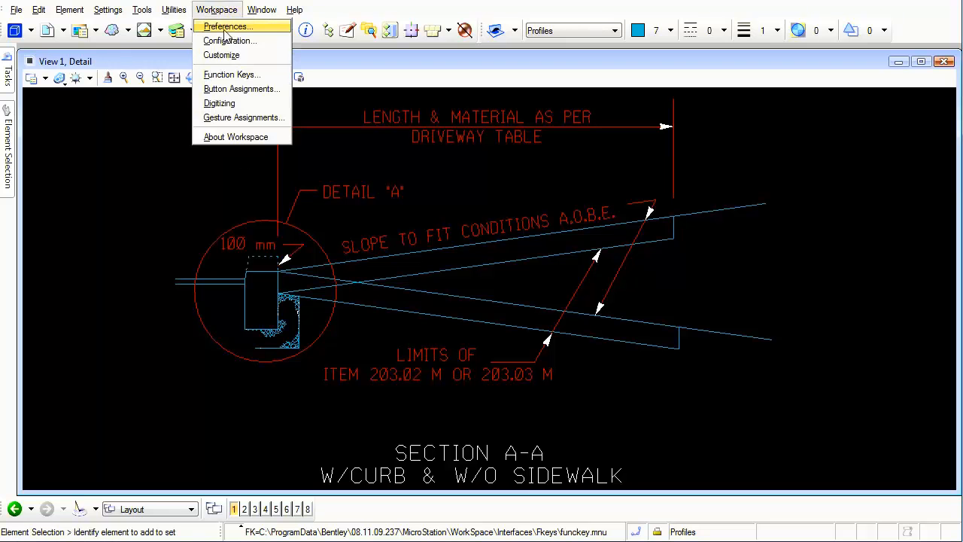
{"action": "left_click", "coordinate": [232, 74]}
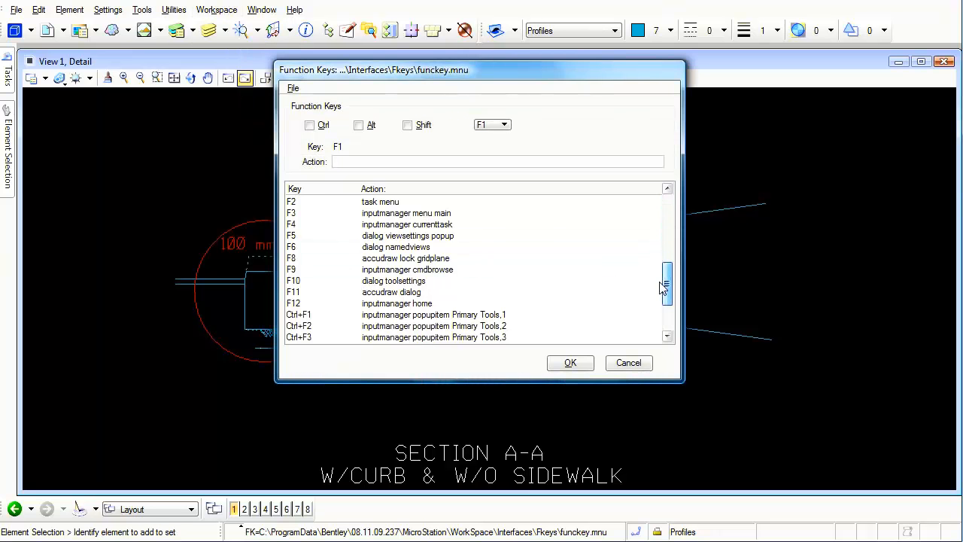
{"action": "scroll", "scroll_direction": "down", "scroll_amount": 3}
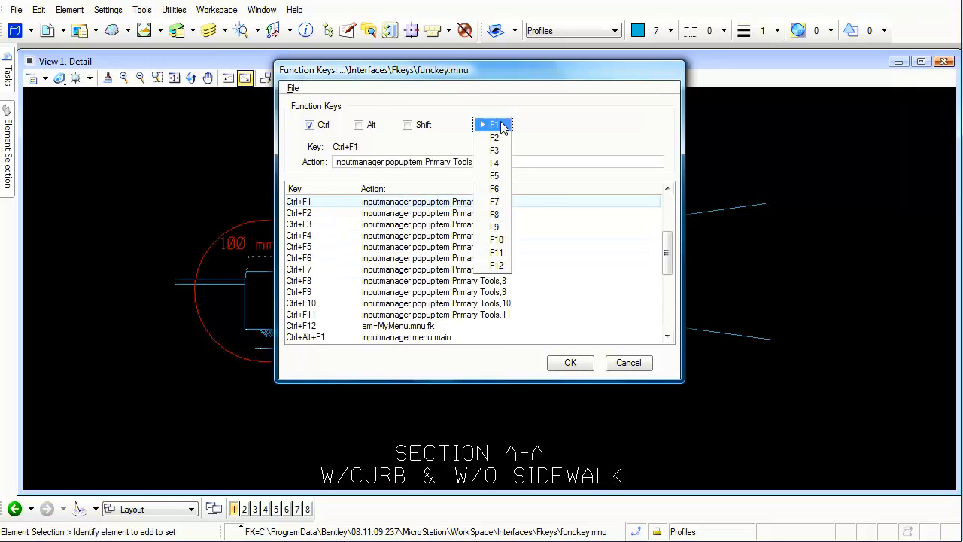
{"action": "left_click", "coordinate": [497, 265]}
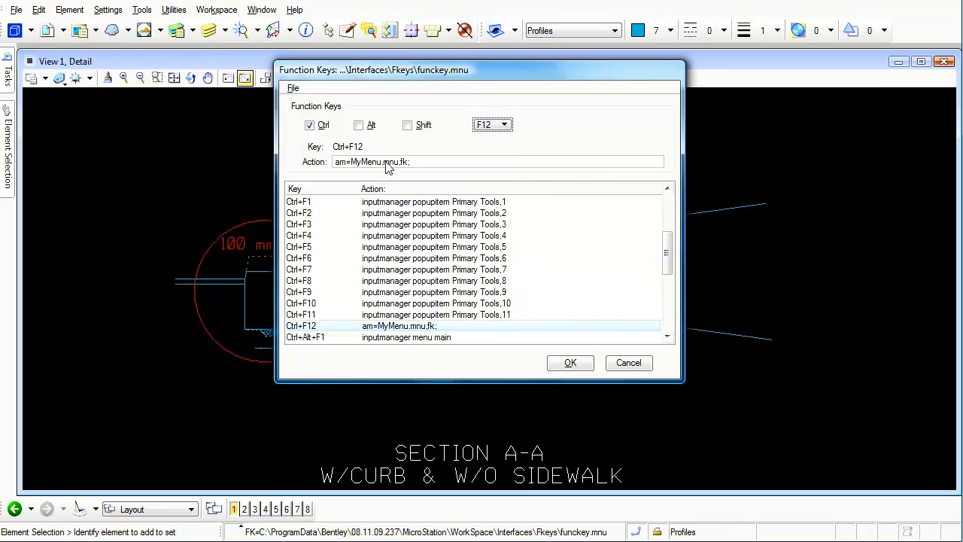
{"action": "mouse_move", "coordinate": [425, 167]}
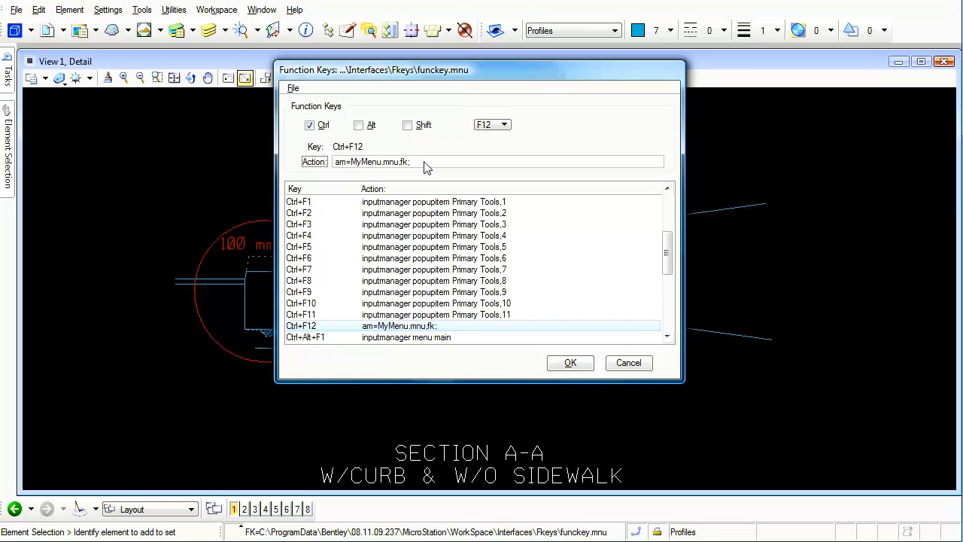
- Append the 'MyMenu.mnu is loaded;' message to funckey.mnu's Ctrl+F12 action and accept
{"action": "type", "text": "m,"}
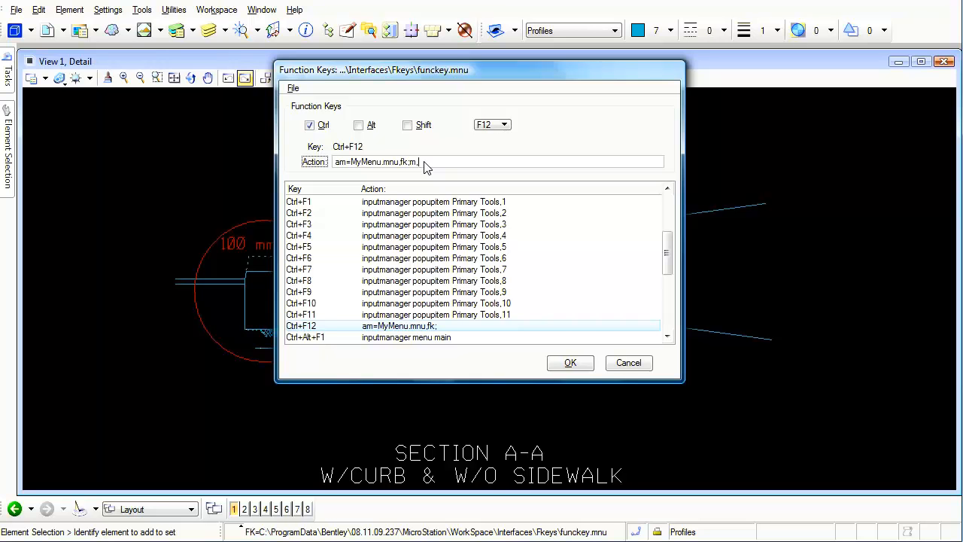
{"action": "type", "text": "pr"}
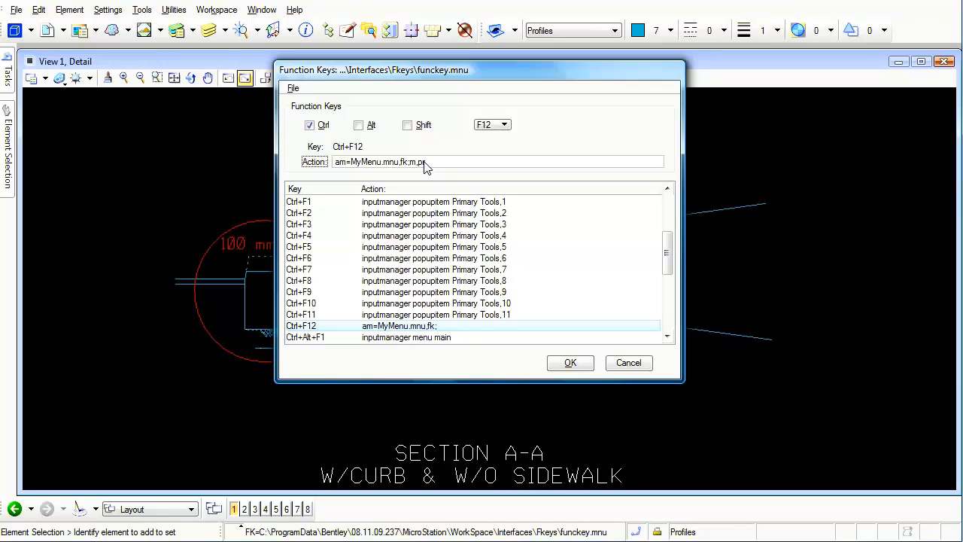
{"action": "type", "text": "MyMenu.mnu"}
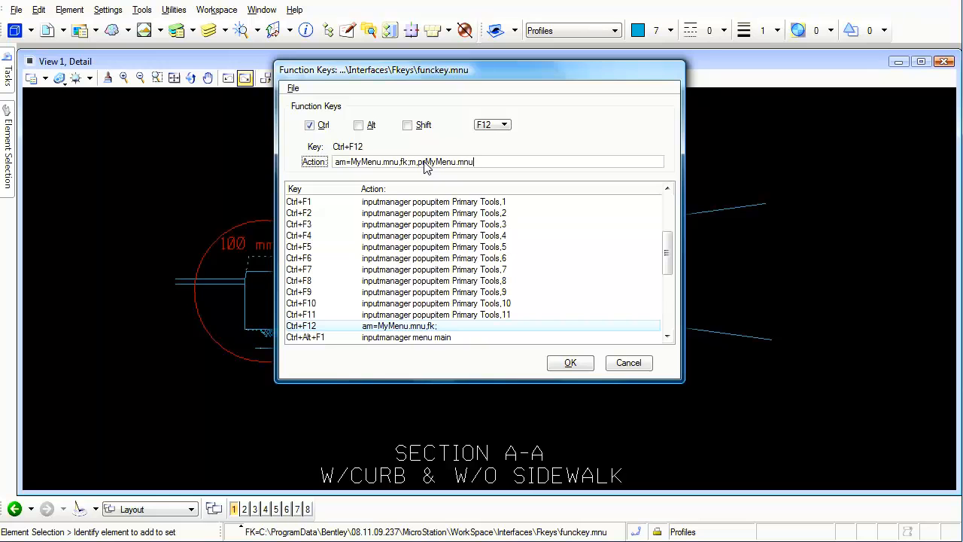
{"action": "type", "text": "is loaded;"}
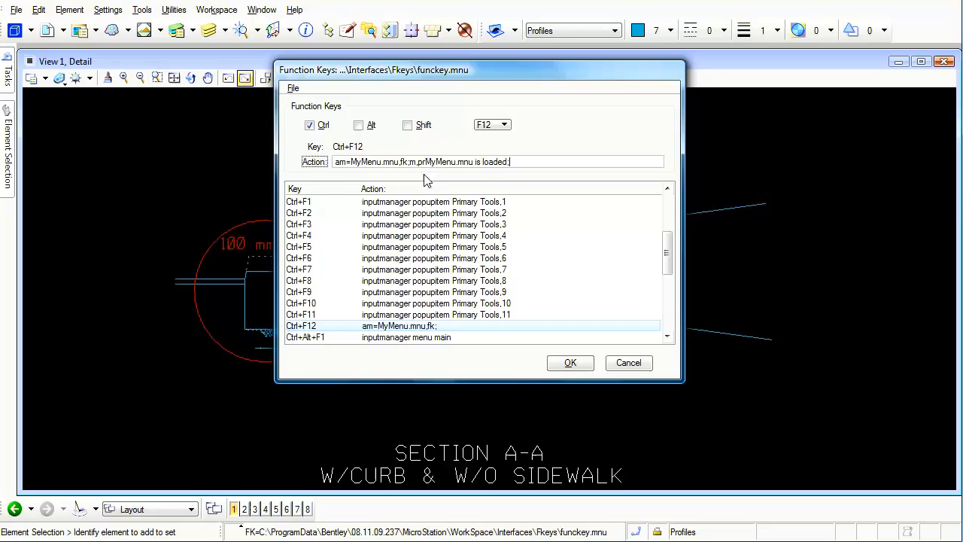
{"action": "left_click", "coordinate": [571, 363]}
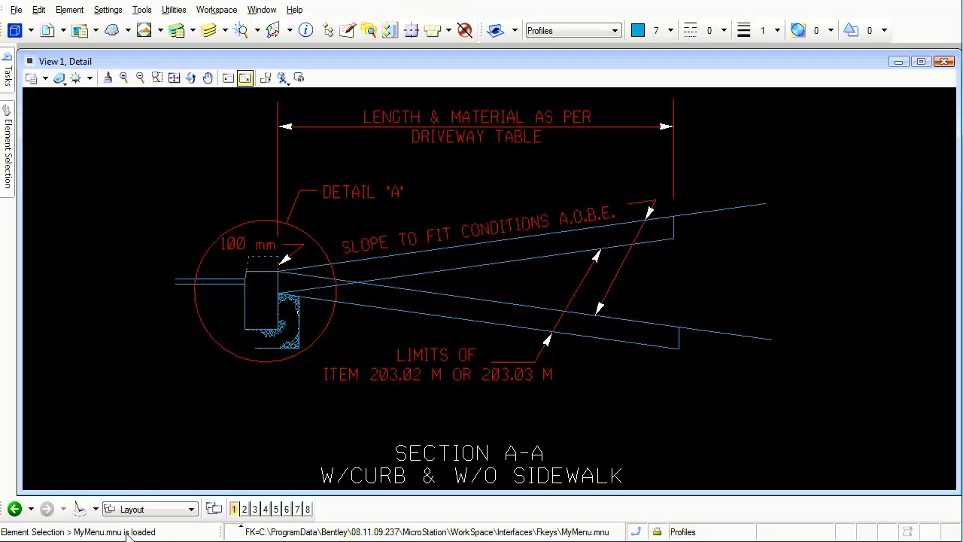
{"action": "mouse_move", "coordinate": [72, 534]}
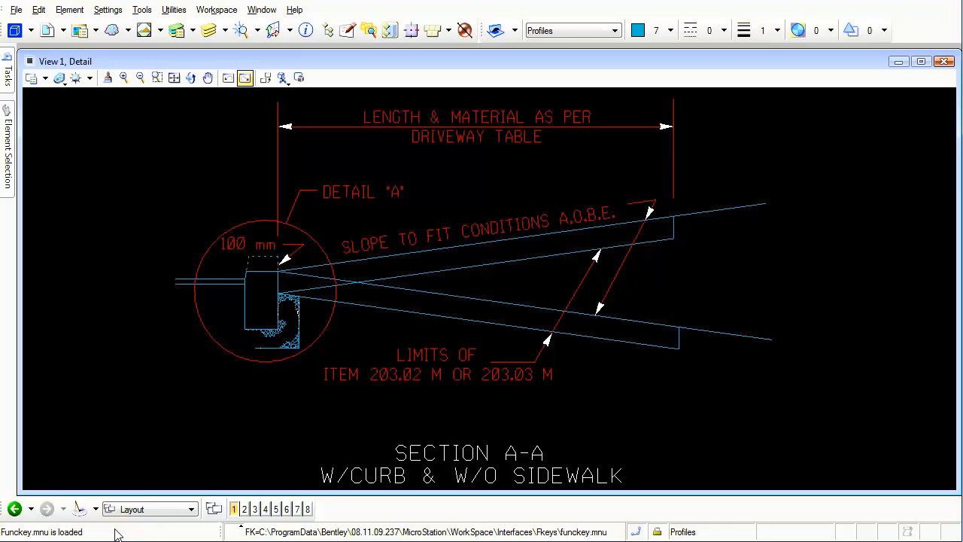
{"action": "mouse_move", "coordinate": [176, 252]}
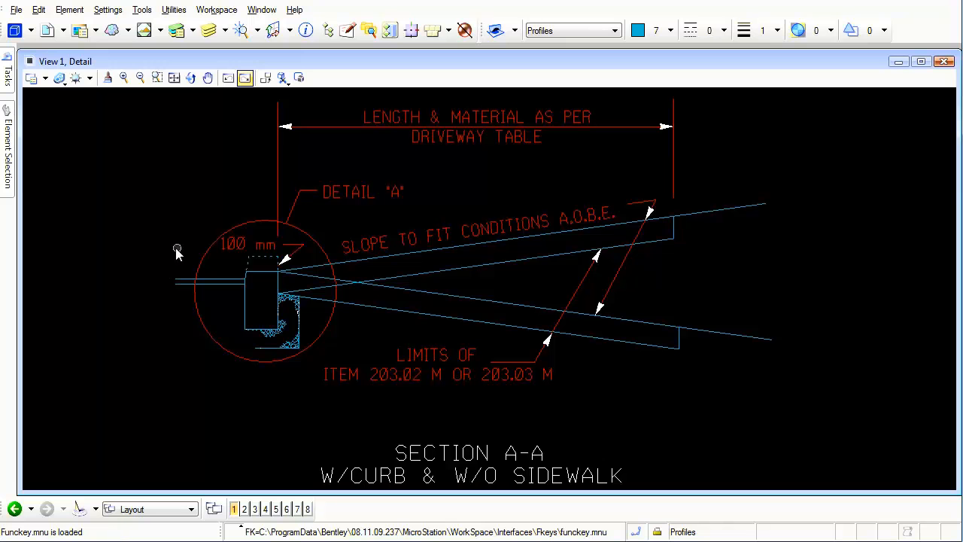
{"action": "mouse_move", "coordinate": [185, 250]}
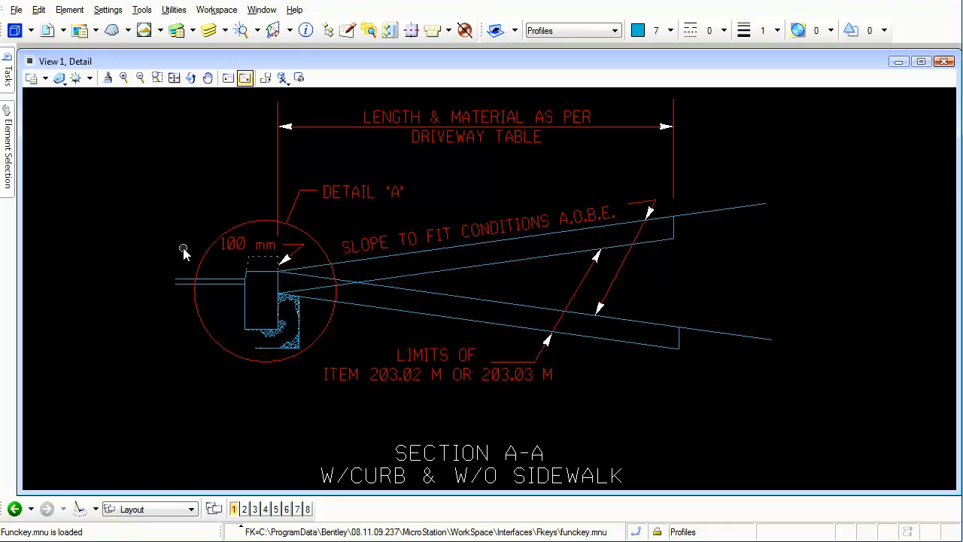
{"action": "mouse_move", "coordinate": [192, 187]}
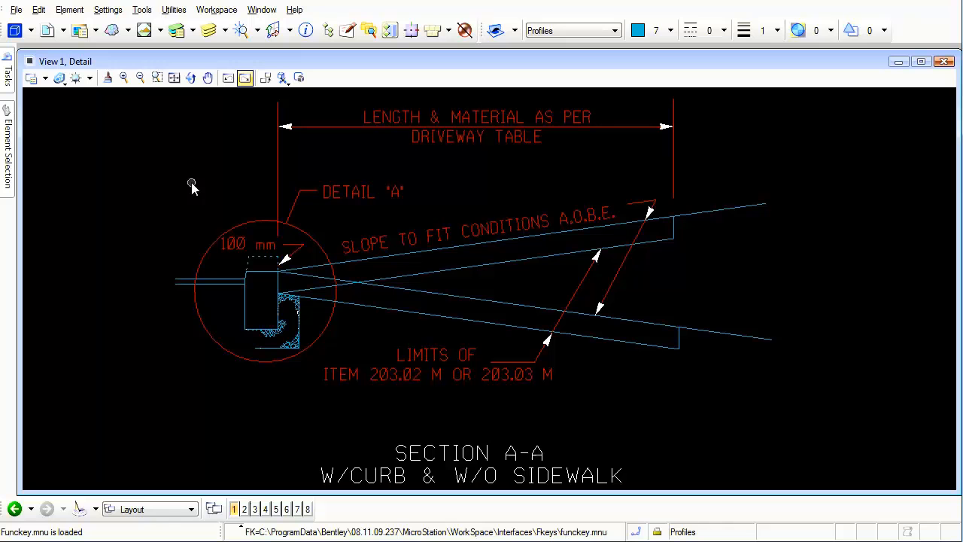